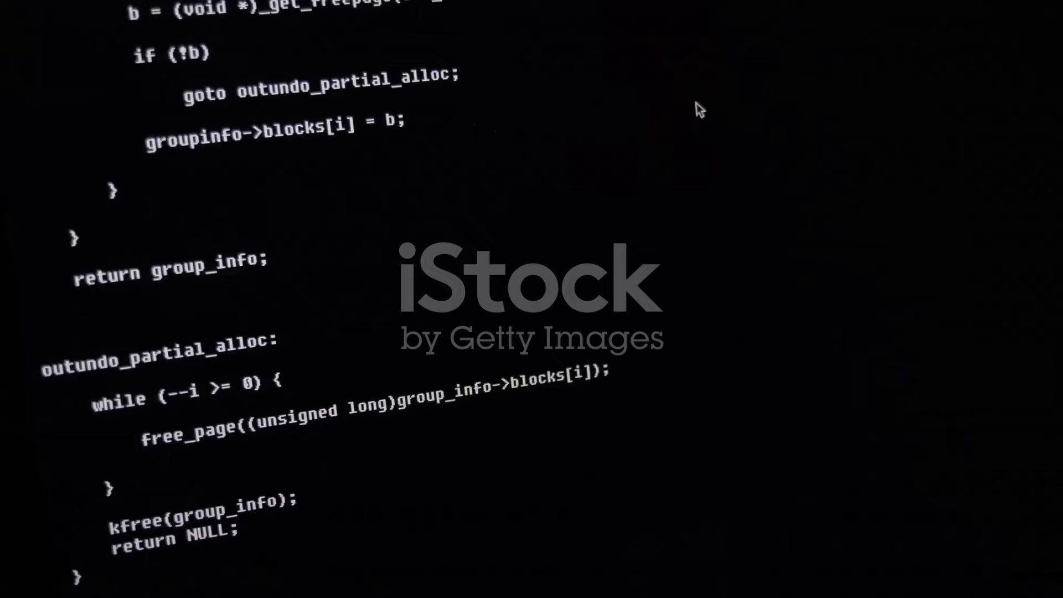
pyautogui.scroll(-3)
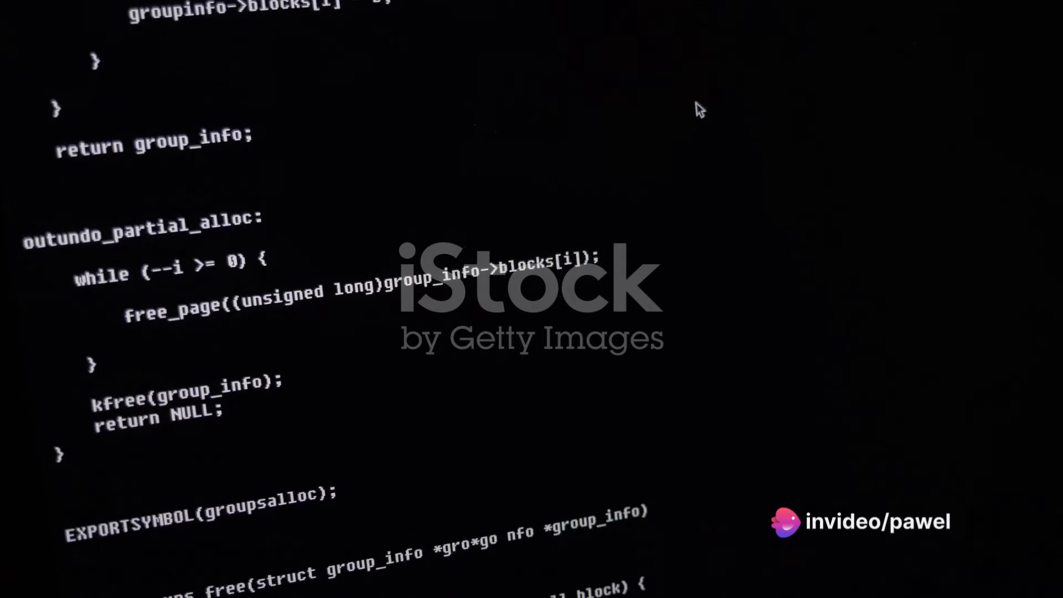
pyautogui.scroll(-3)
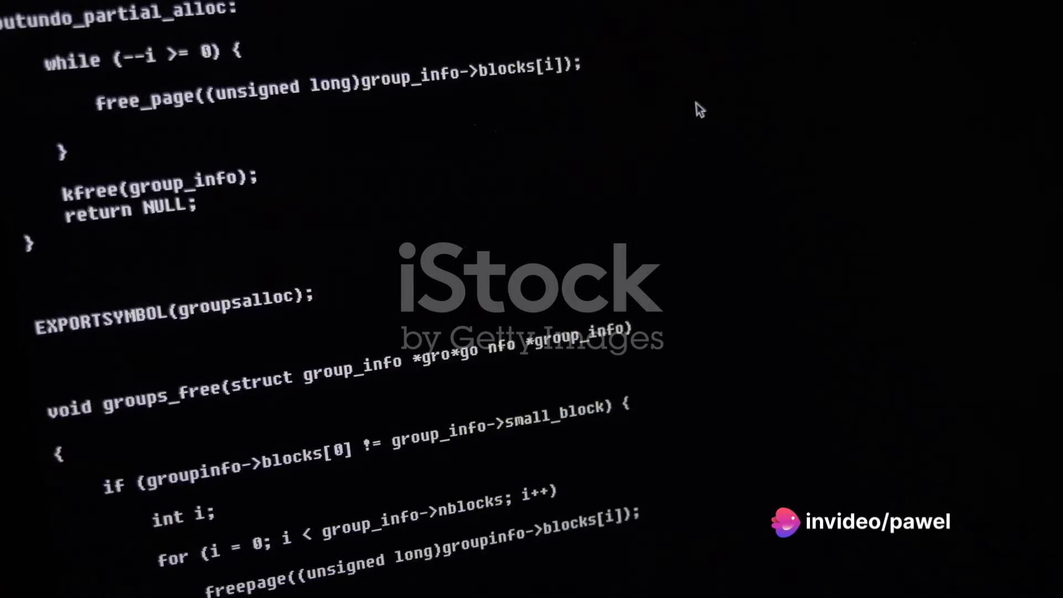